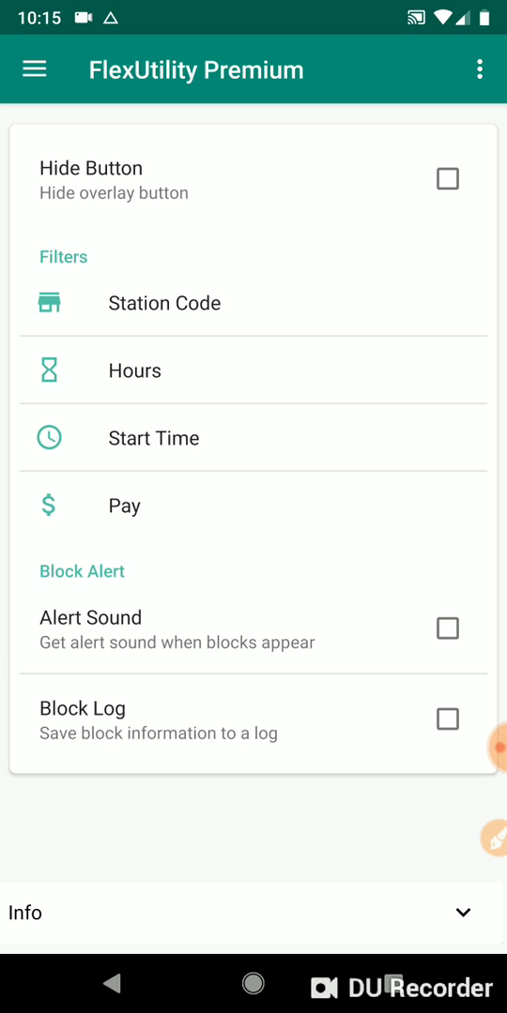
Step: Reach Customize via the menu's Theme Options, then go to the phone's home screen
click(35, 69)
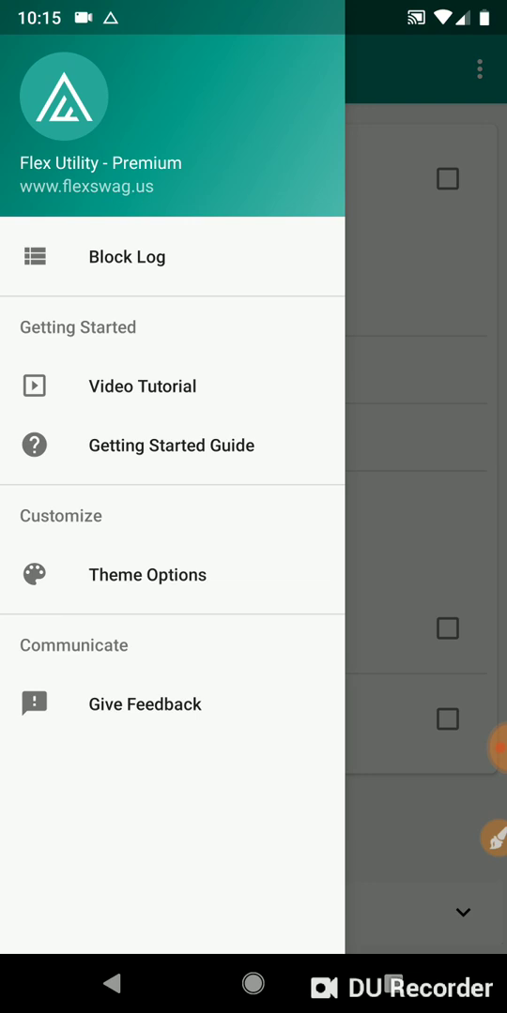
click(146, 575)
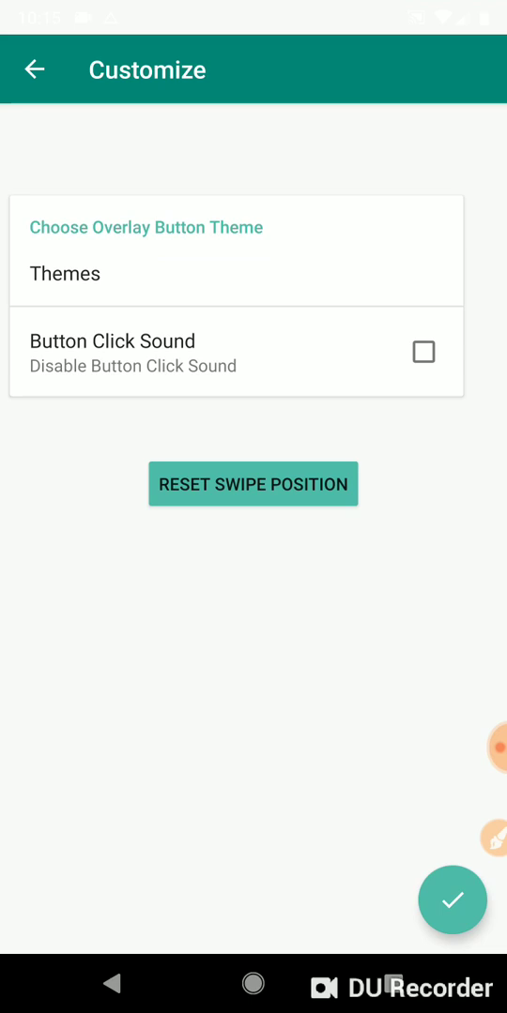
click(252, 484)
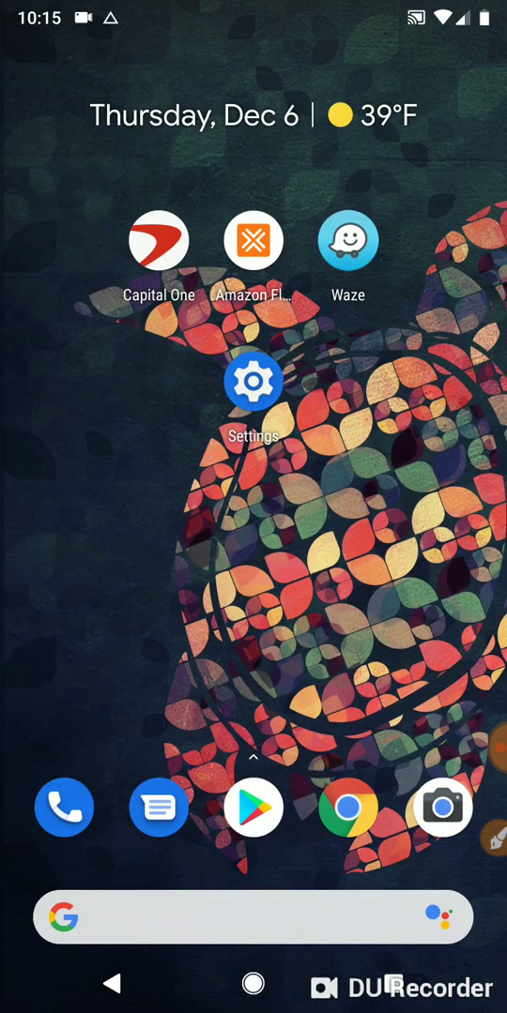
Step: Search Settings for 'shs' taps option and switch on the Pointer location developer toggle
click(252, 382)
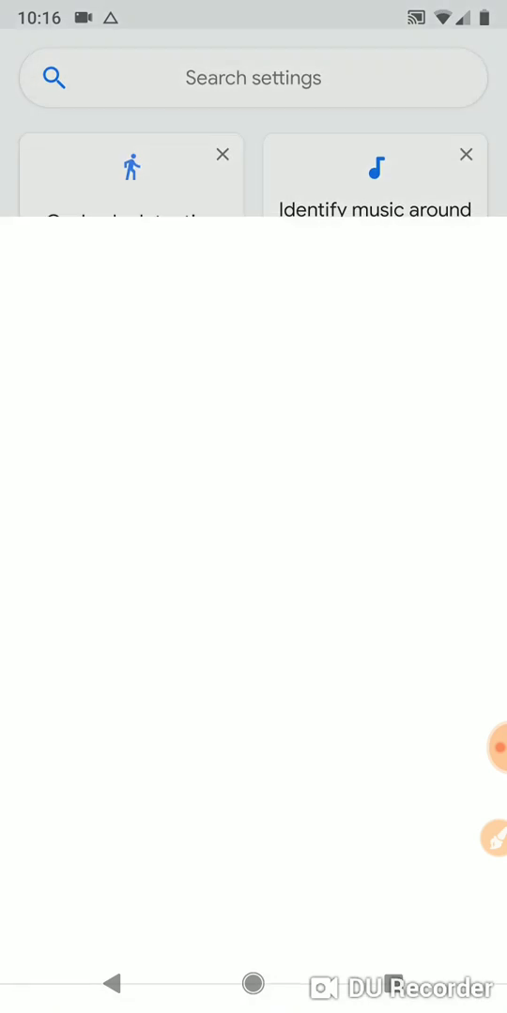
click(254, 78)
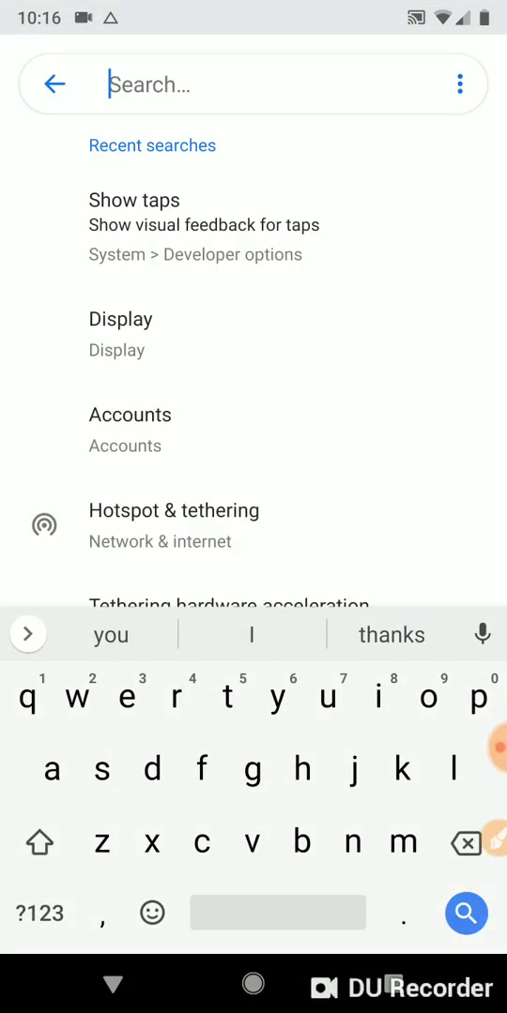
text(show tap)
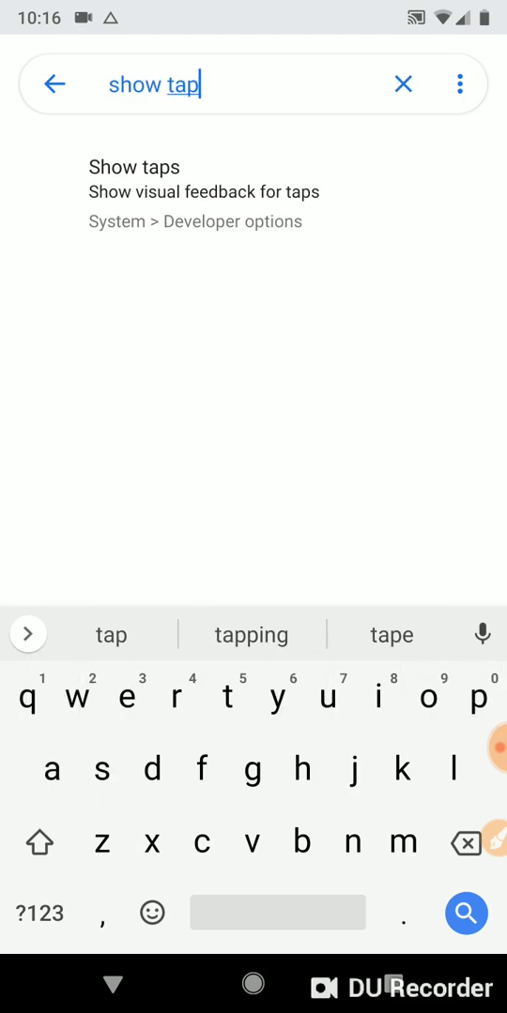
text(s)
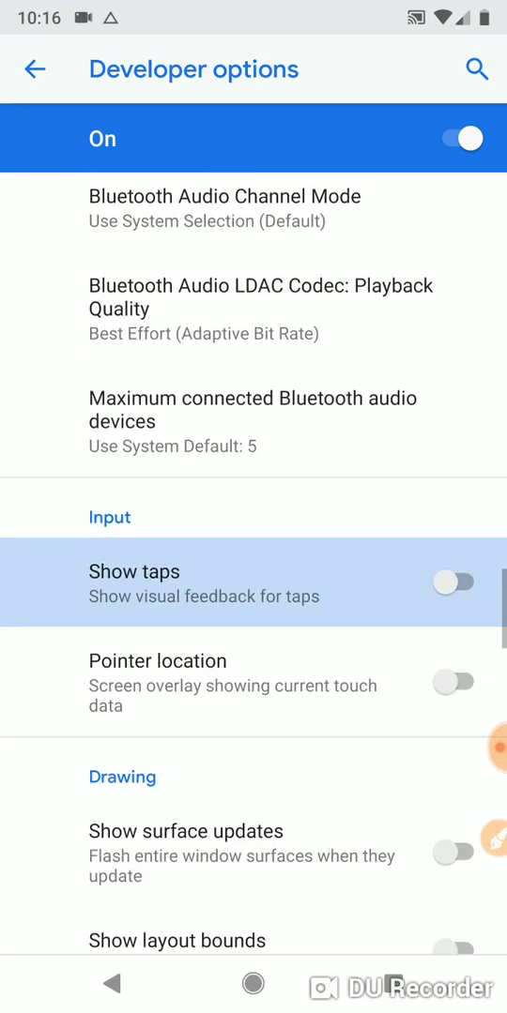
click(457, 681)
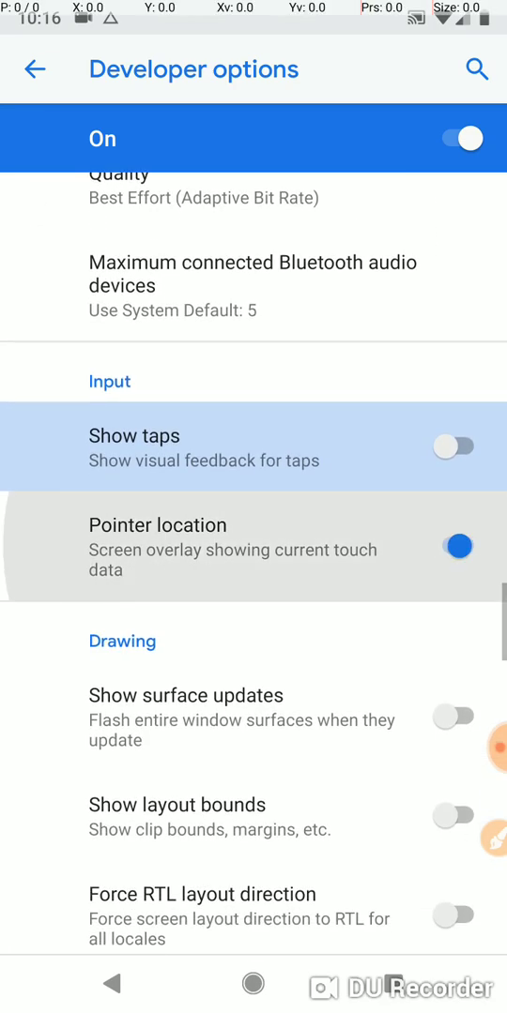
click(457, 547)
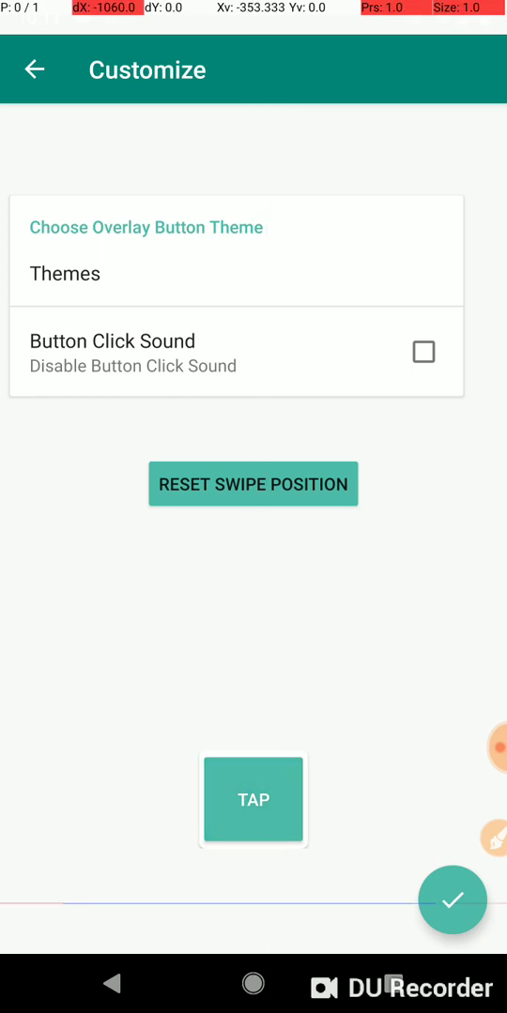
Step: Fire the floating TAP overlay repeatedly so its swipe path traces across the screen bottom
click(253, 800)
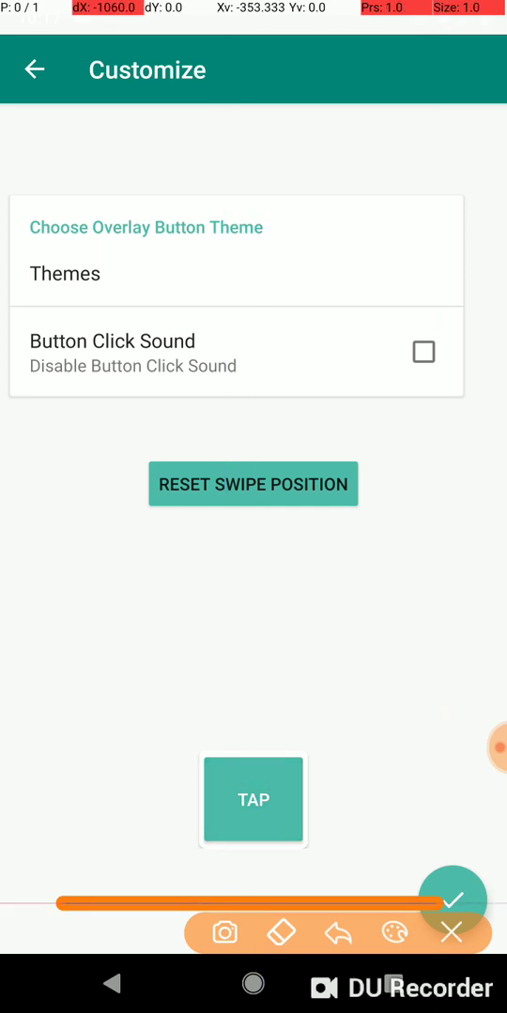
click(253, 799)
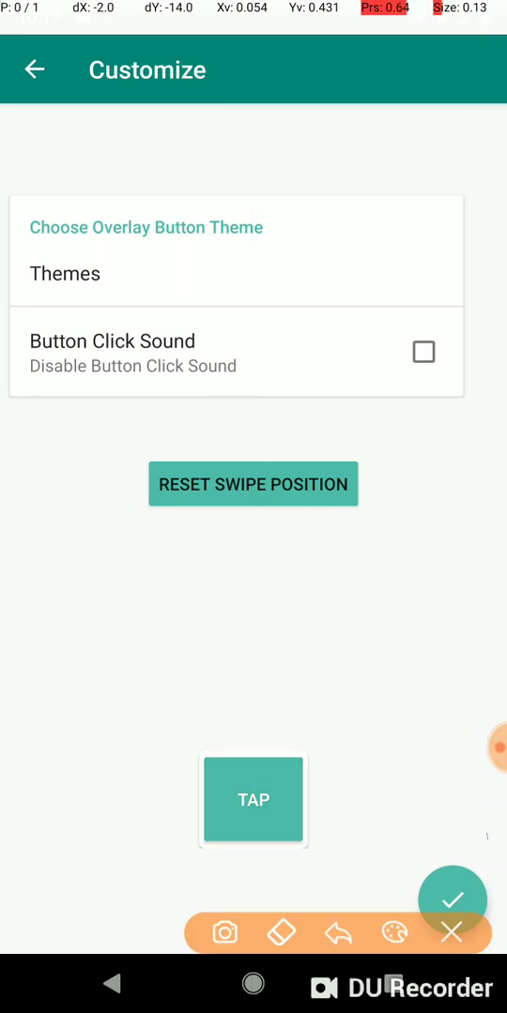
drag(132, 647, 207, 901)
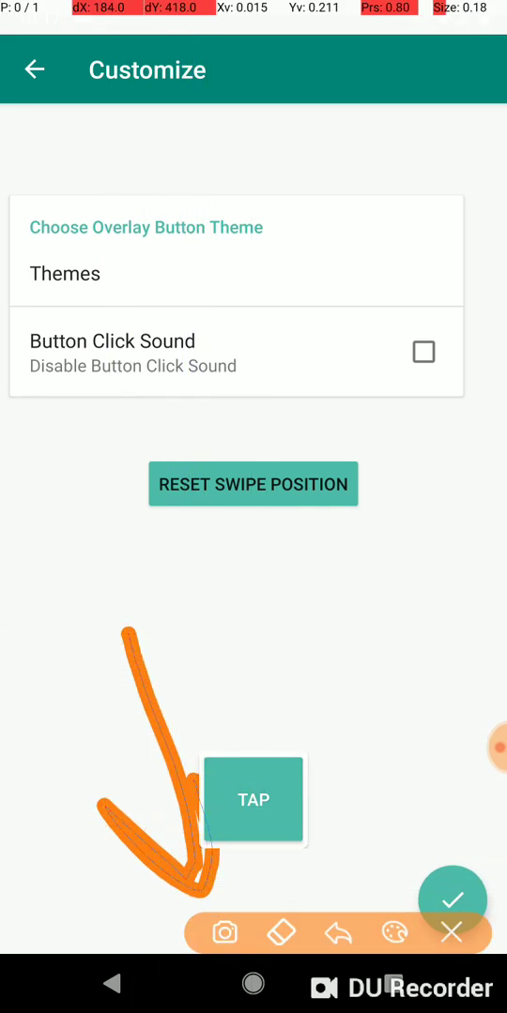
click(451, 932)
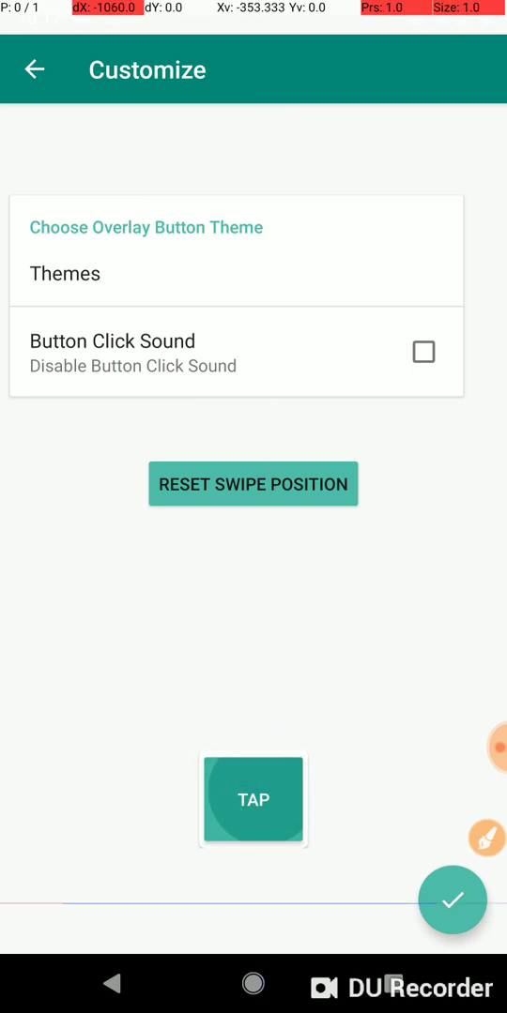
click(253, 800)
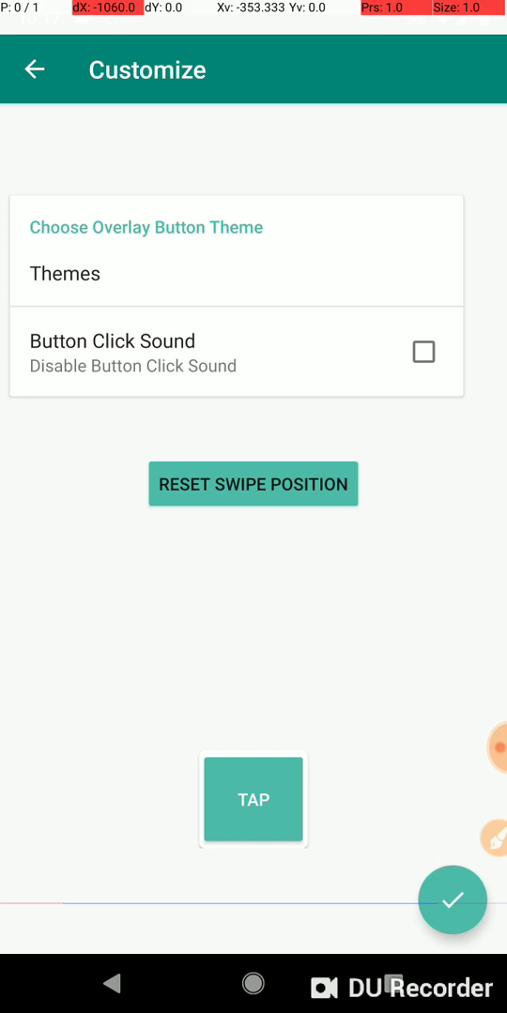
click(252, 800)
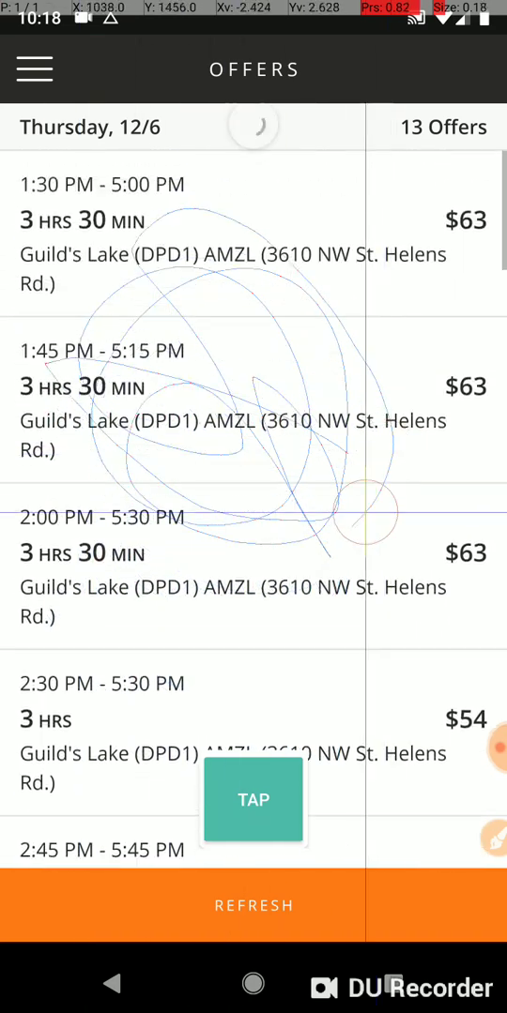
Step: Fire the TAP overlay on the Amazon Flex offers list so the swipe crosses REFRESH
click(253, 906)
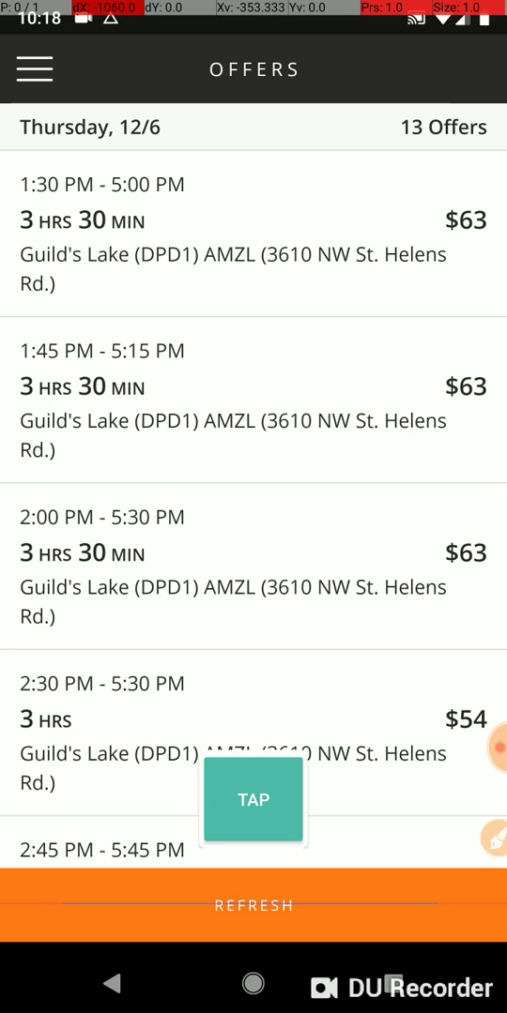
click(252, 906)
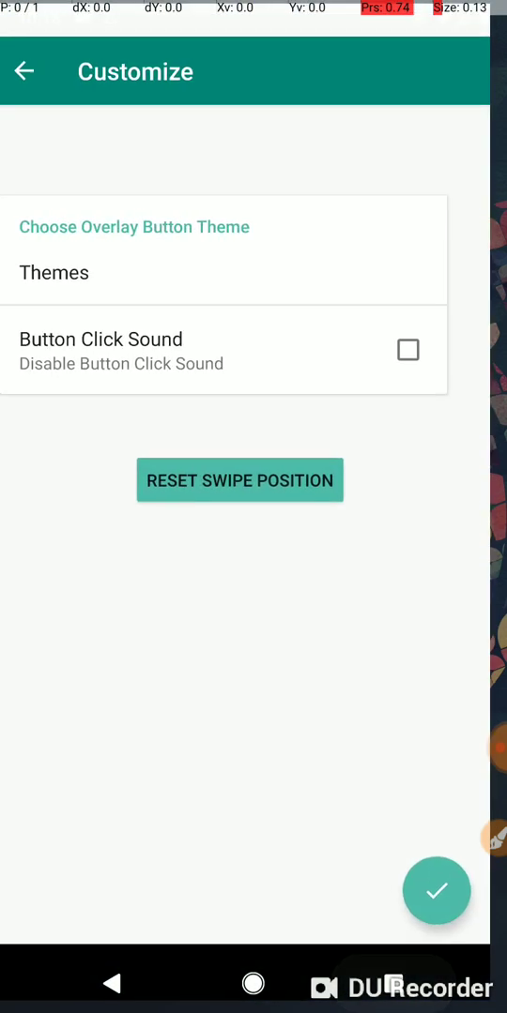
Step: Make test touches on Customize until the TAP overlay button reappears
drag(28, 632, 446, 617)
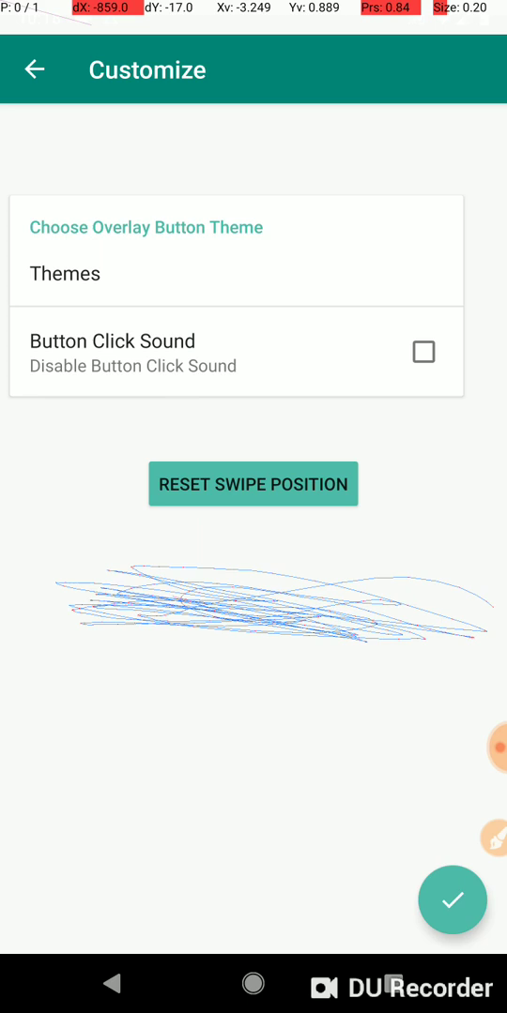
drag(284, 521, 294, 637)
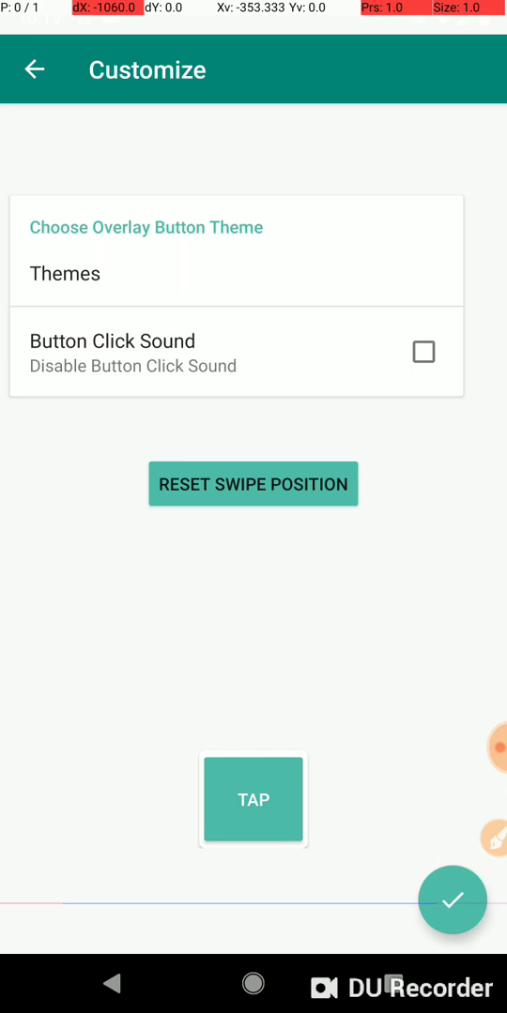
Step: Reset the saved swipe position and test the TAP overlay's automatic swipe four times
click(253, 484)
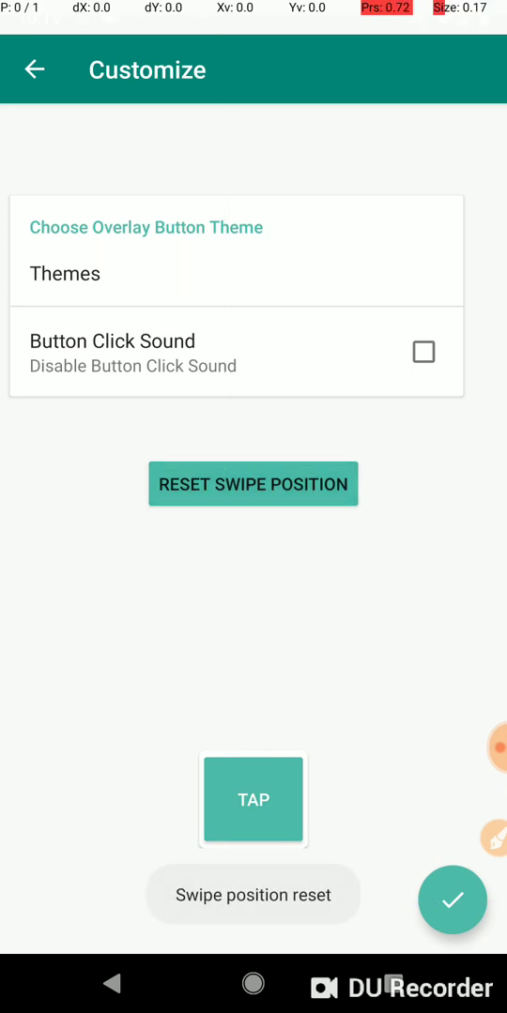
click(252, 799)
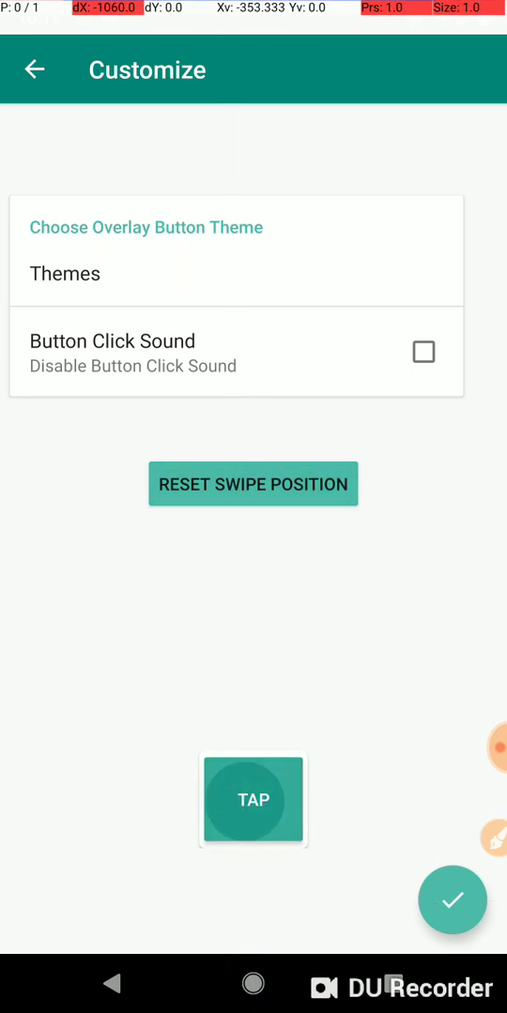
click(252, 800)
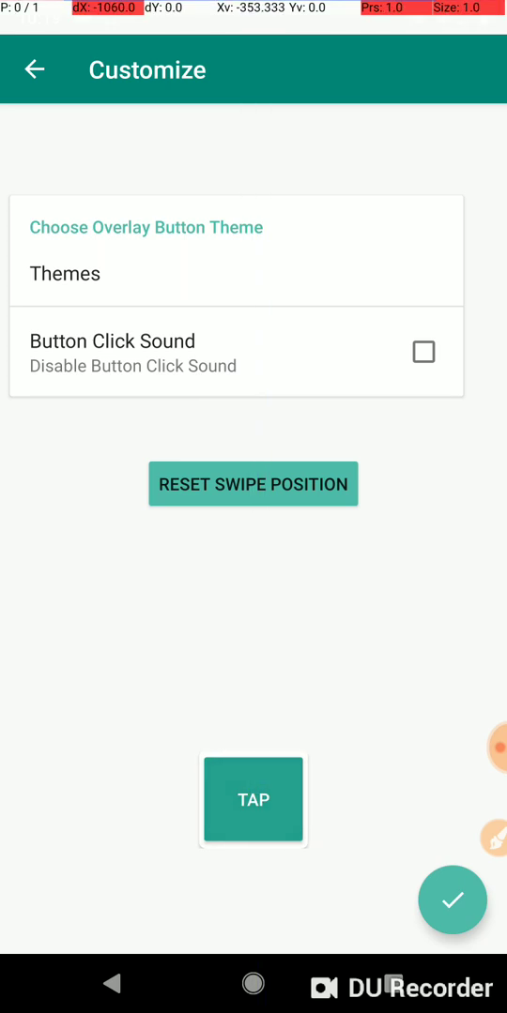
click(253, 800)
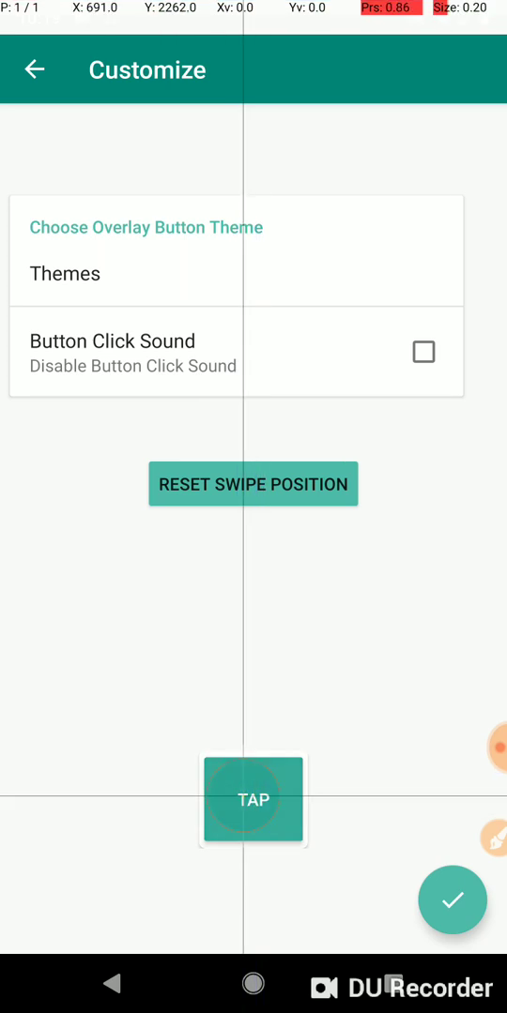
click(252, 800)
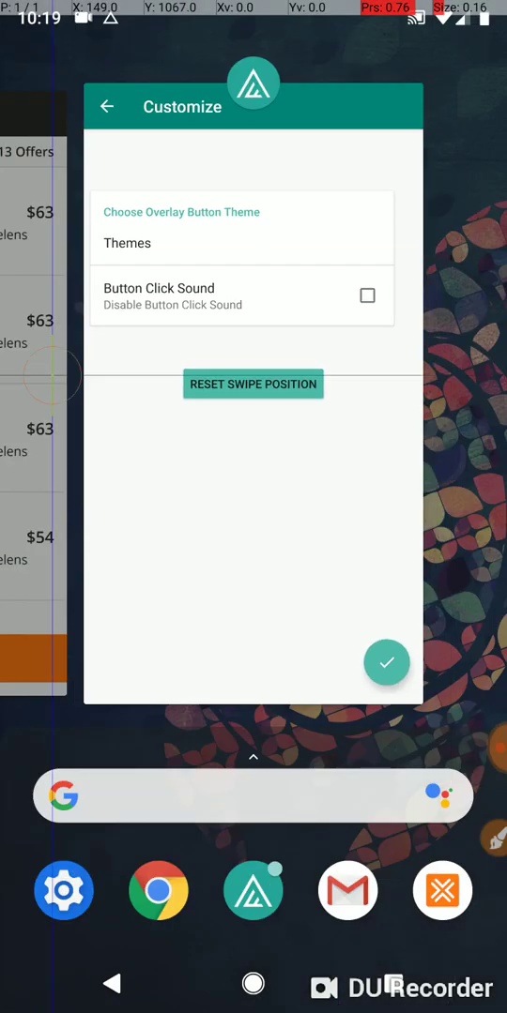
Step: Switch to Amazon Flex offers from Recents and verify the post-reset swipe crosses REFRESH
click(385, 663)
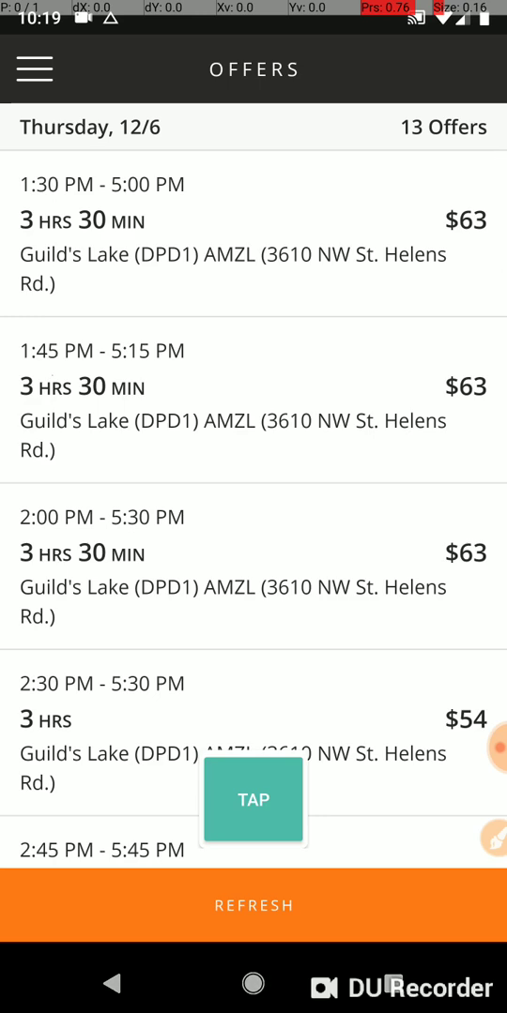
drag(91, 329, 106, 844)
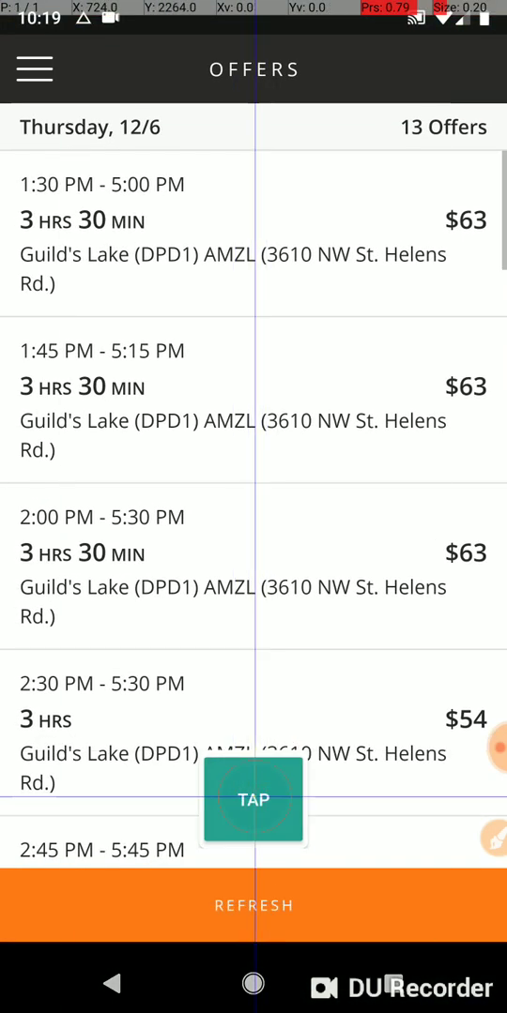
click(253, 906)
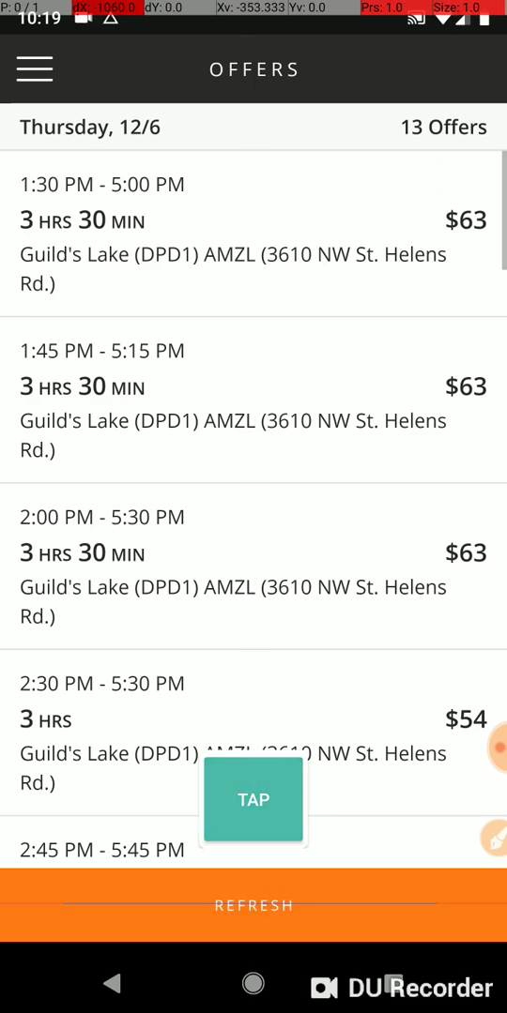
click(253, 906)
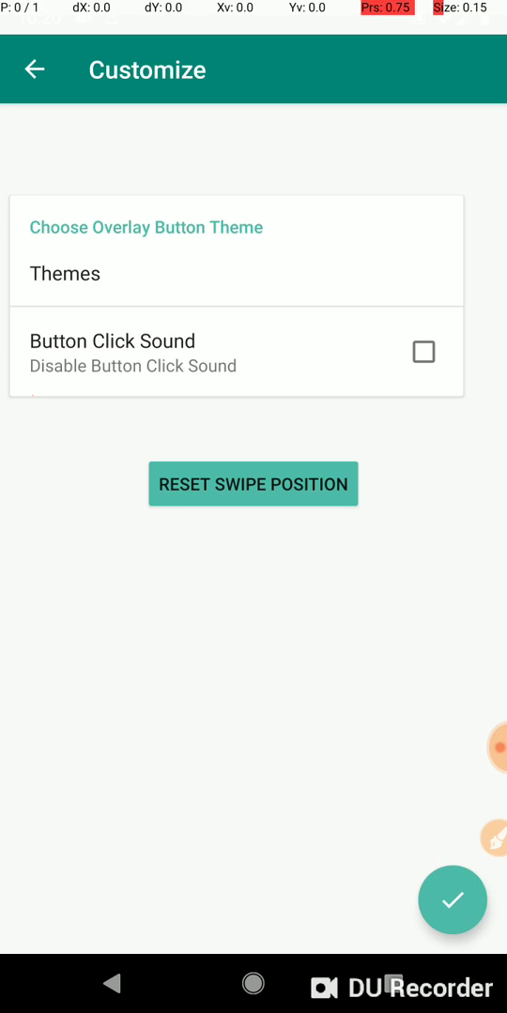
Step: Reset the swipe position again and confirm the Customize settings with the checkmark
click(253, 484)
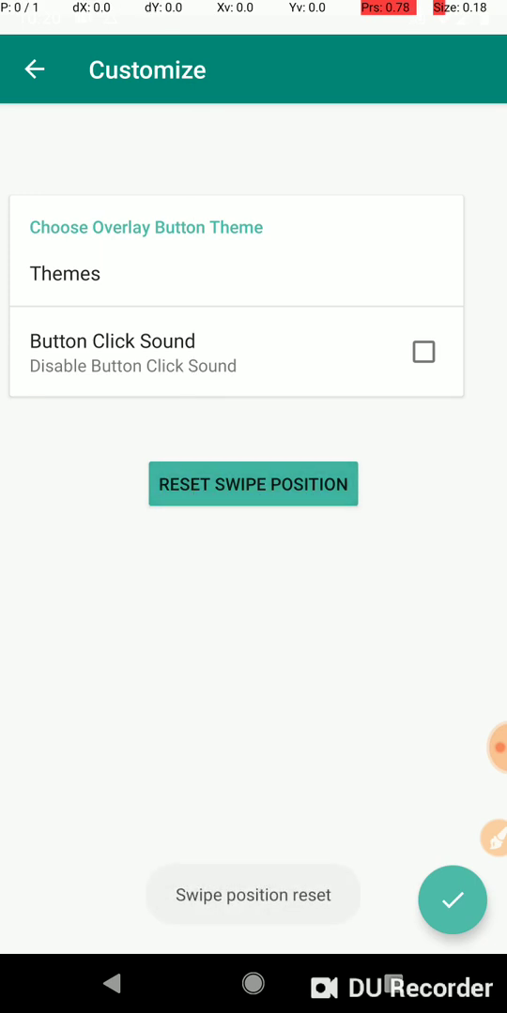
click(253, 484)
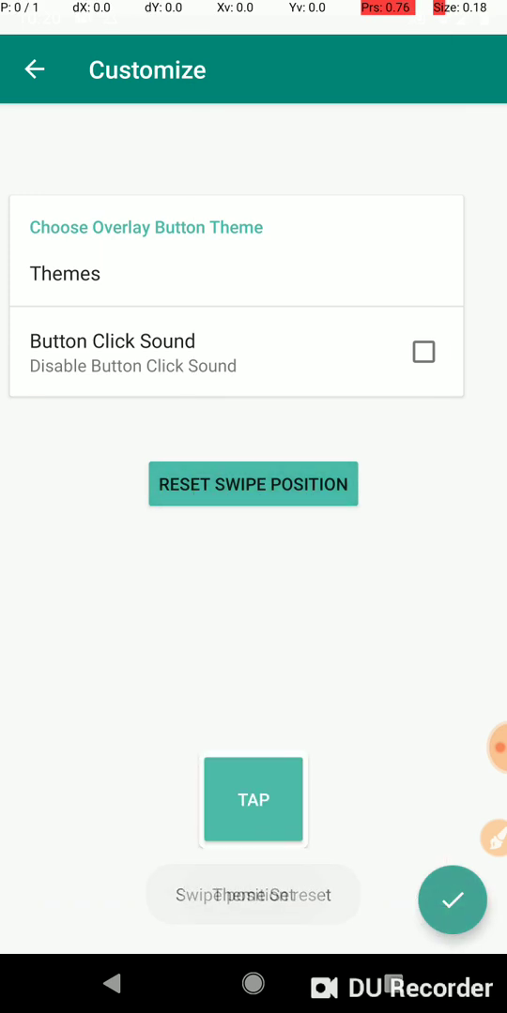